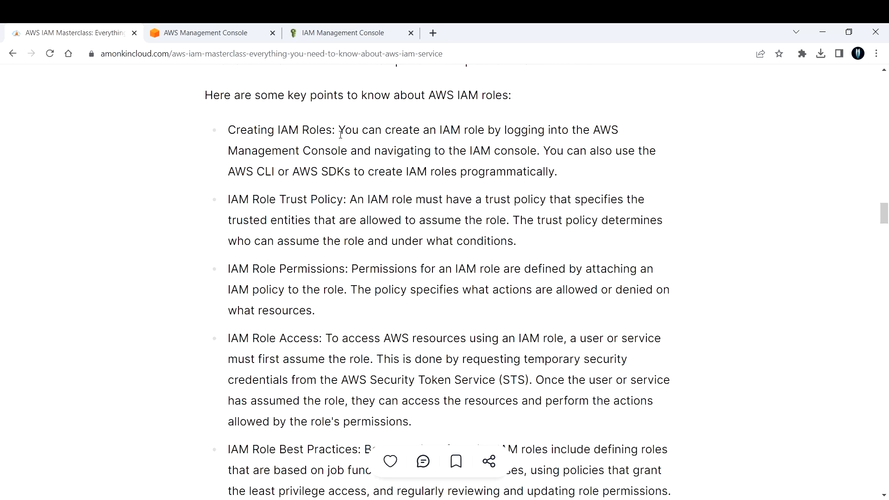
mouse_move(349, 141)
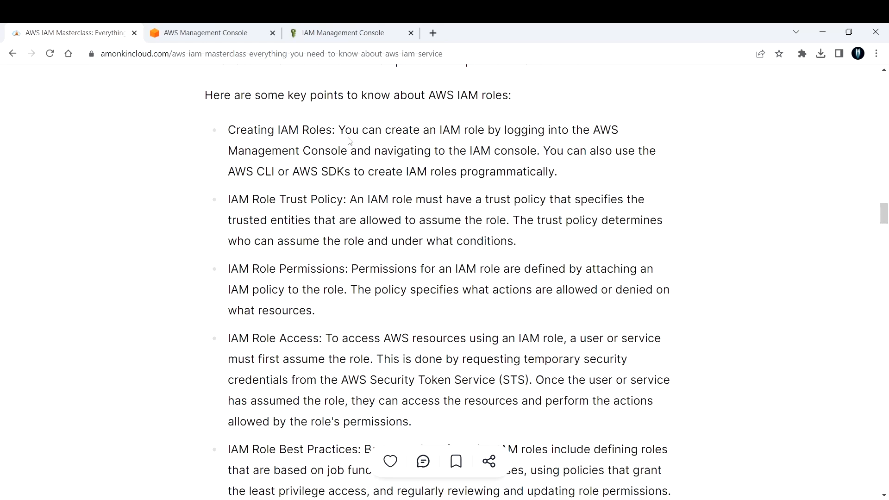
mouse_move(422, 175)
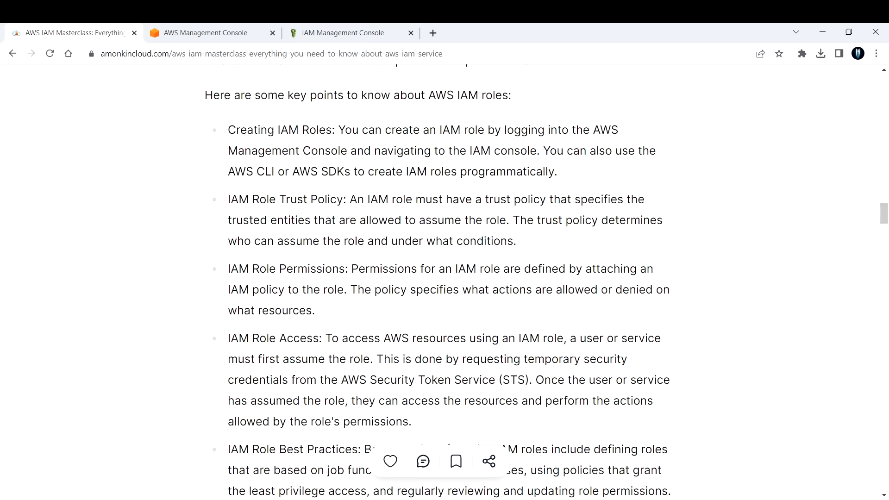
mouse_move(425, 196)
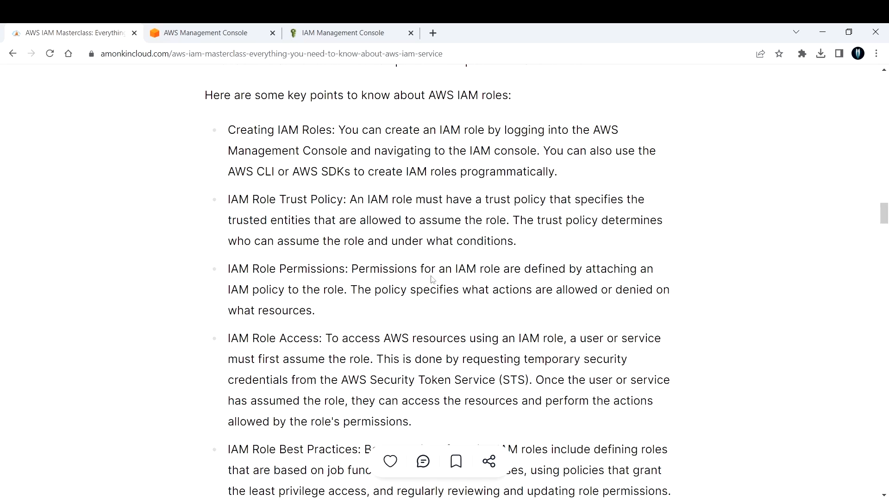
Switch to the IAM console and show the account's list of IAM roles
click(341, 33)
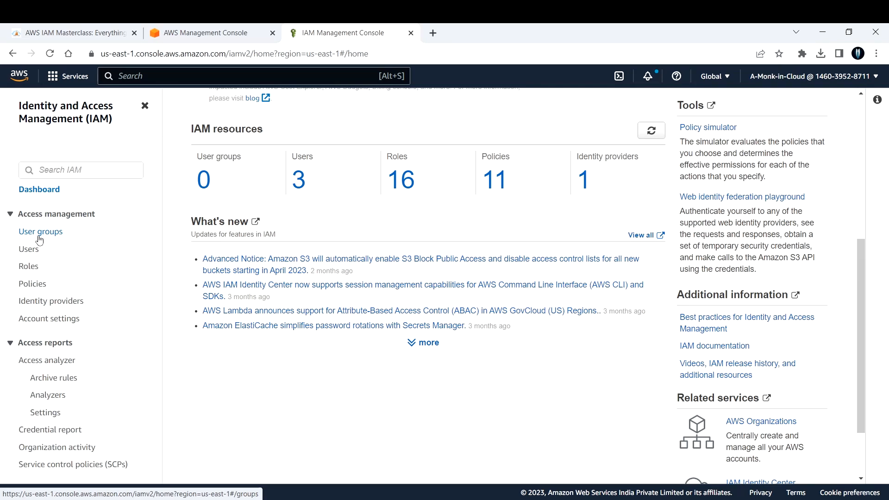
click(29, 266)
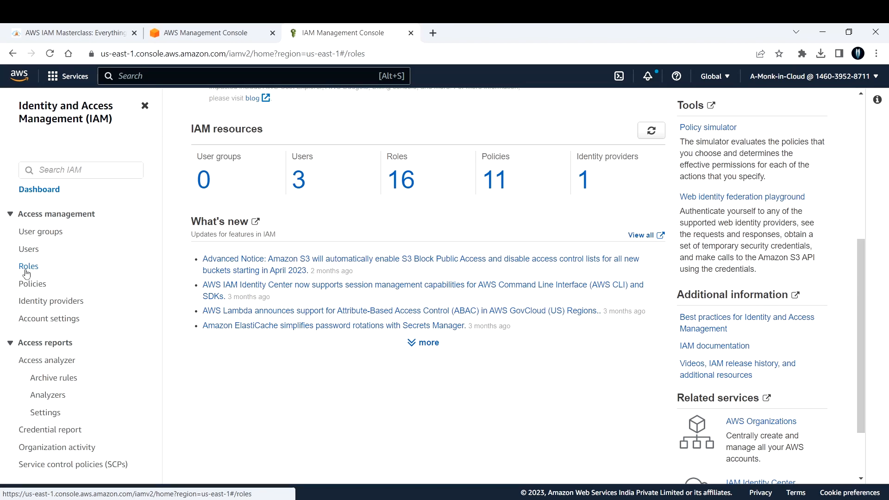
click(29, 266)
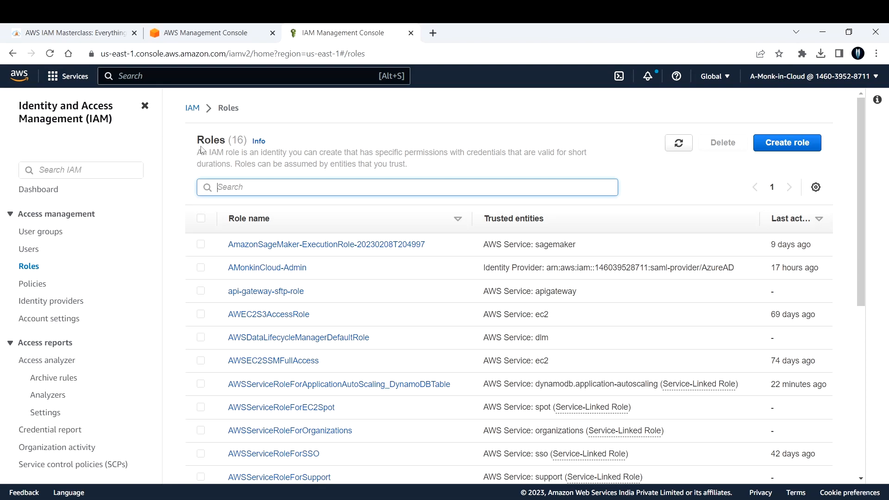
drag(197, 152, 330, 152)
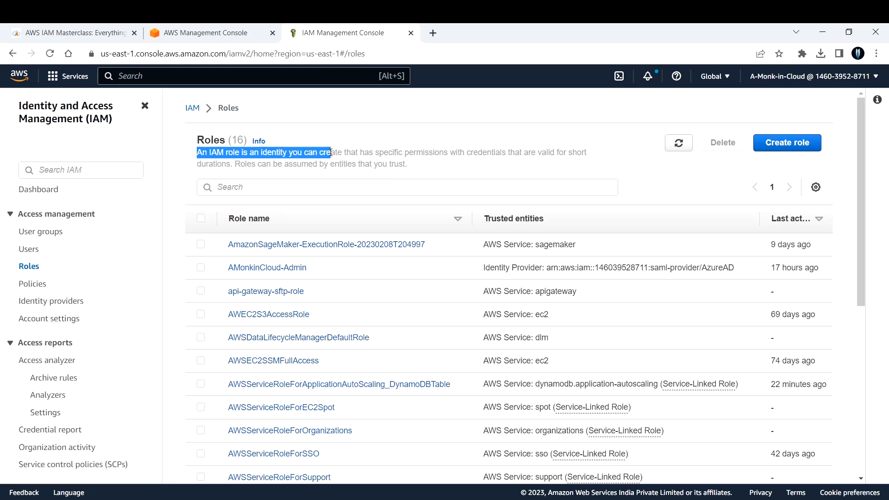
click(333, 153)
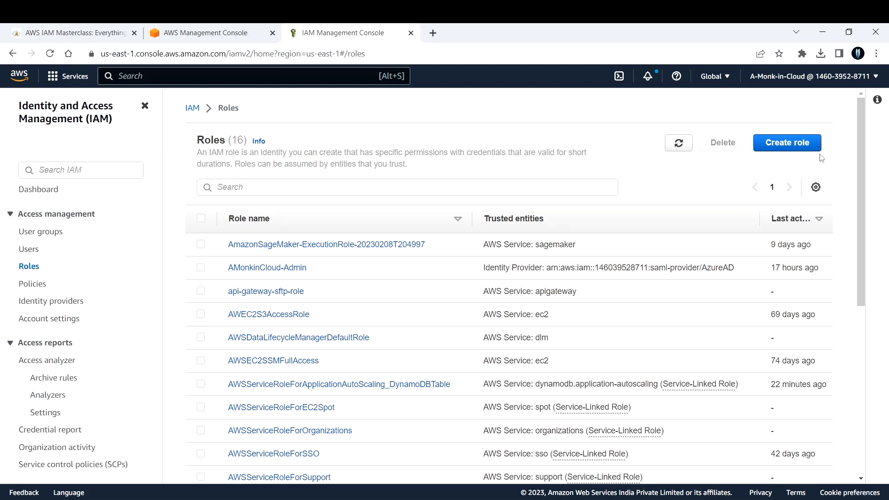
Start the Create role wizard at the Select trusted entity step, AWS service chosen
click(786, 142)
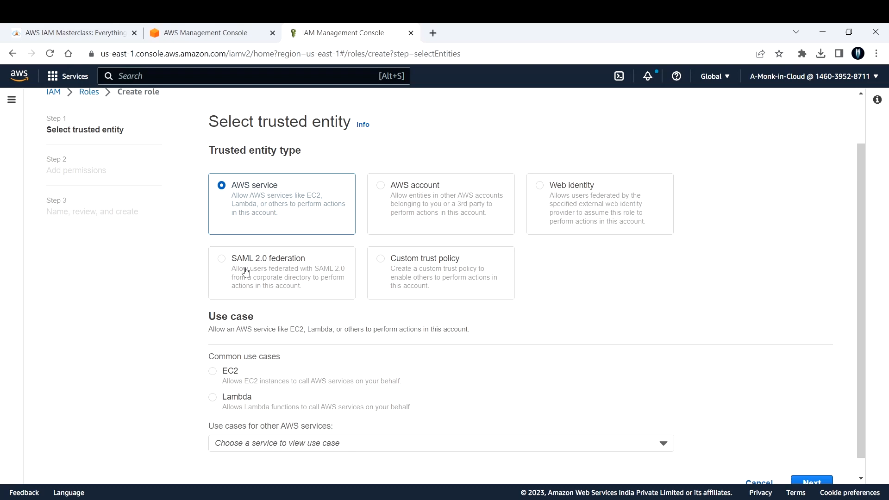
mouse_move(569, 197)
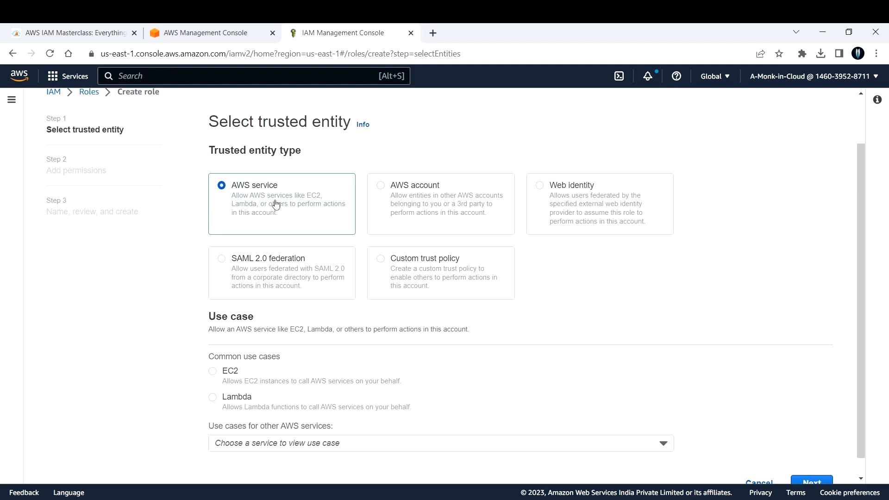
Choose AWS service as the role's trusted entity, then return to the IAM roles article
click(811, 482)
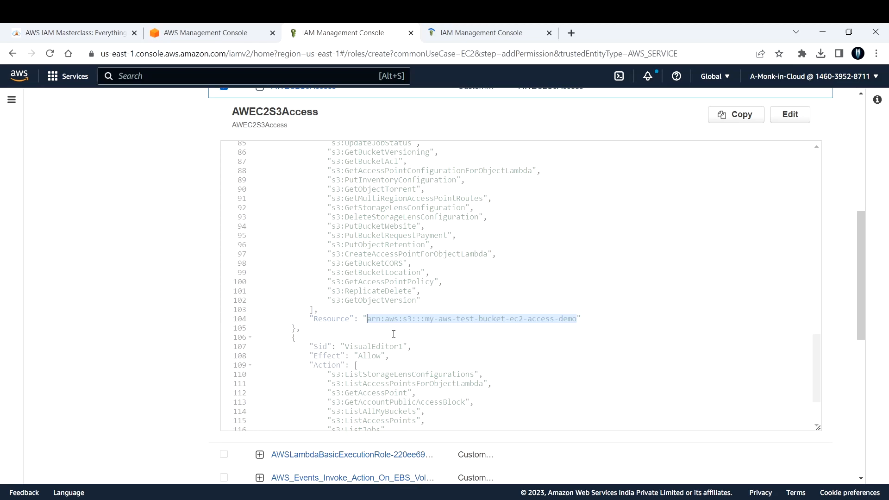
click(74, 33)
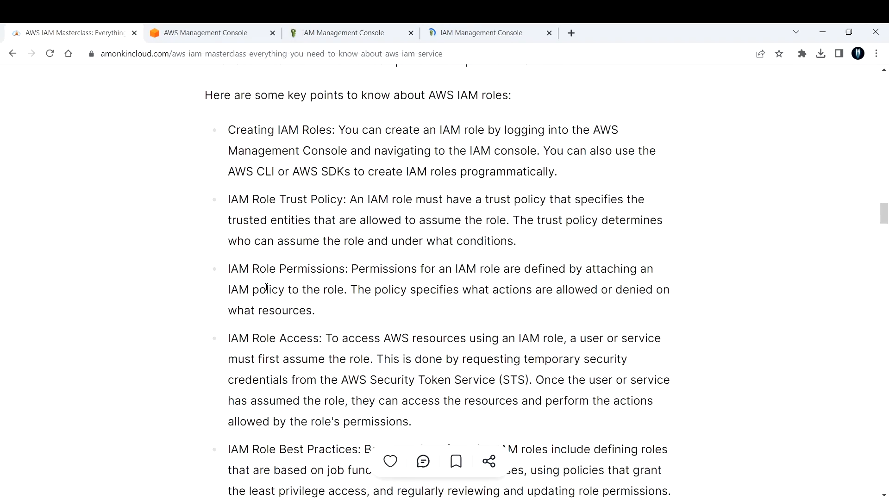